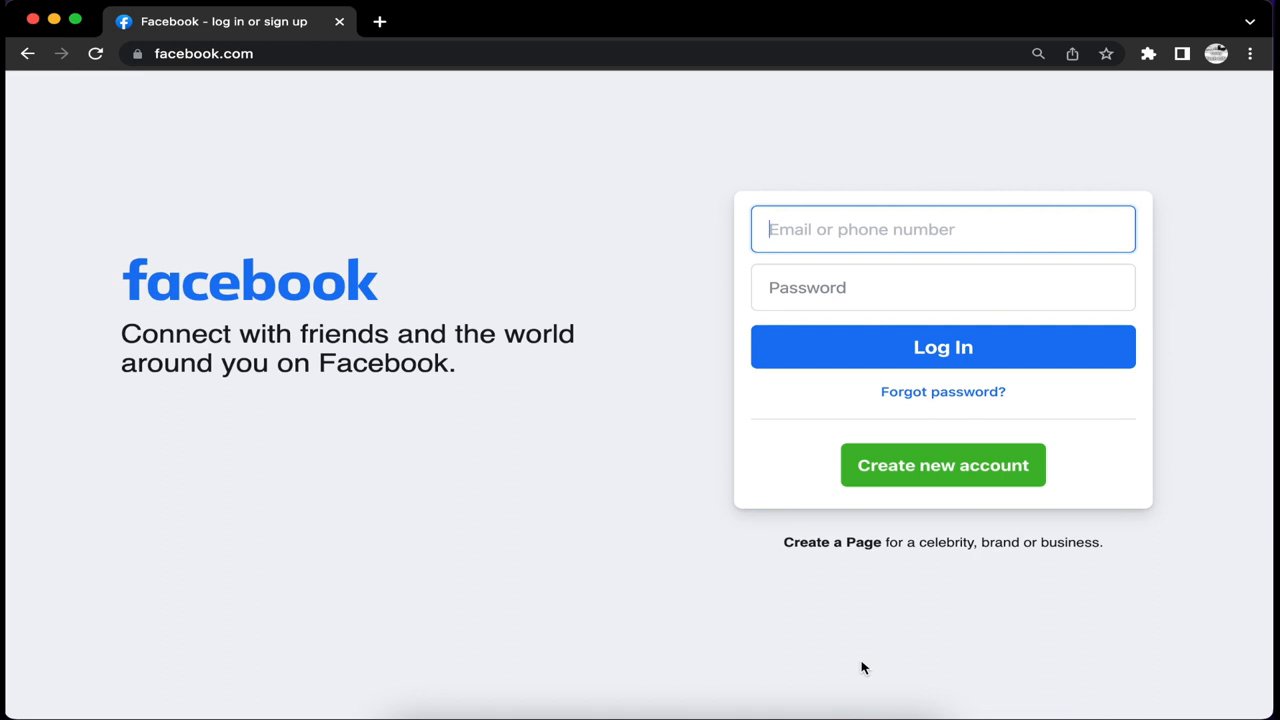
mouse_move(281, 70)
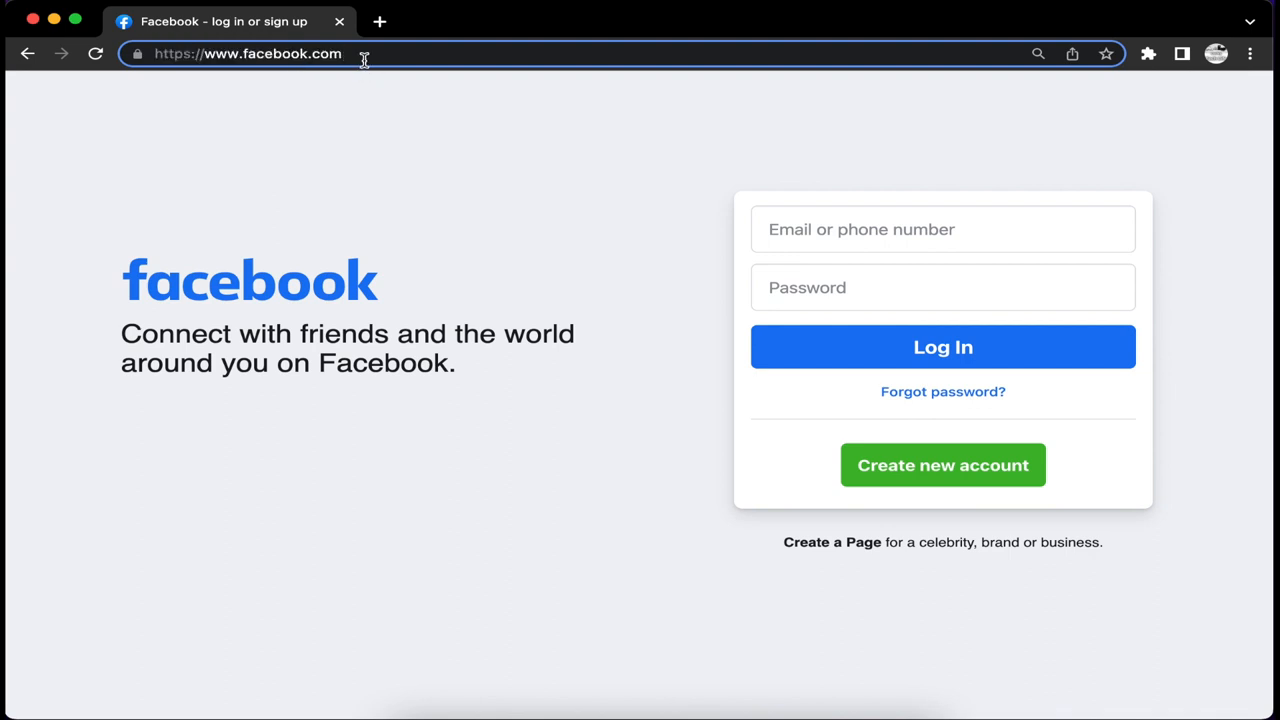
mouse_move(378, 81)
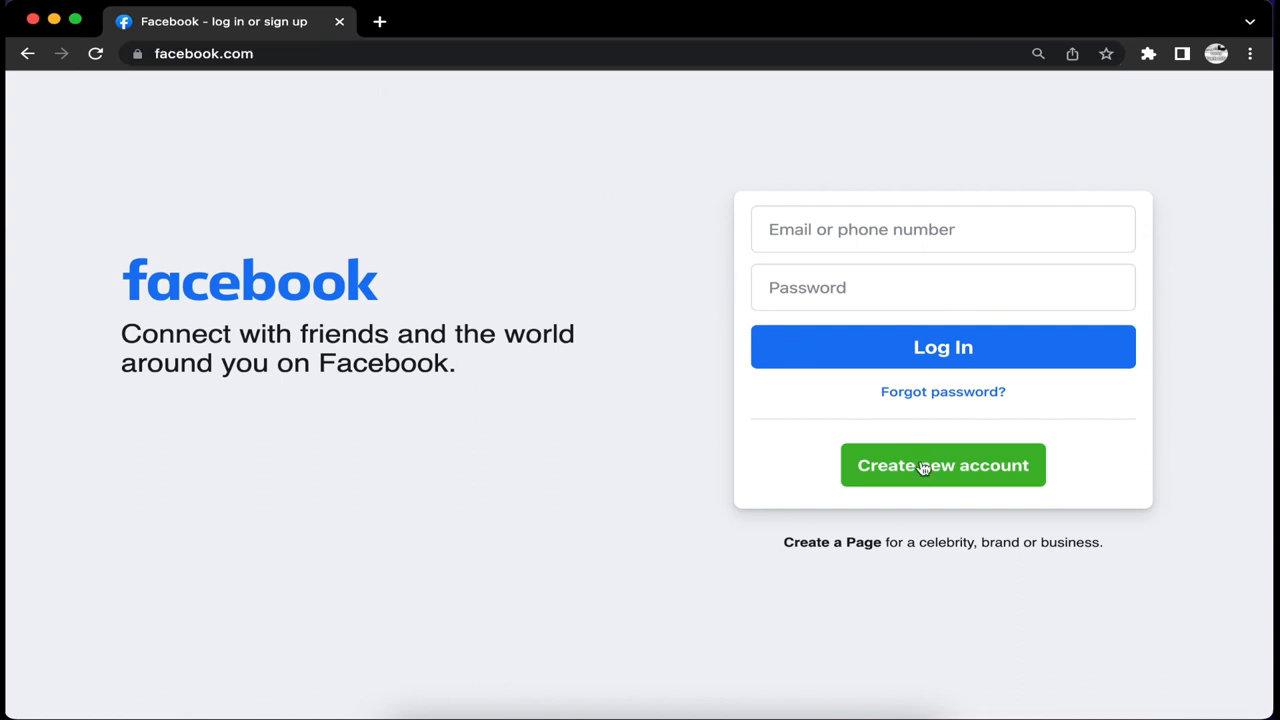
mouse_move(935, 472)
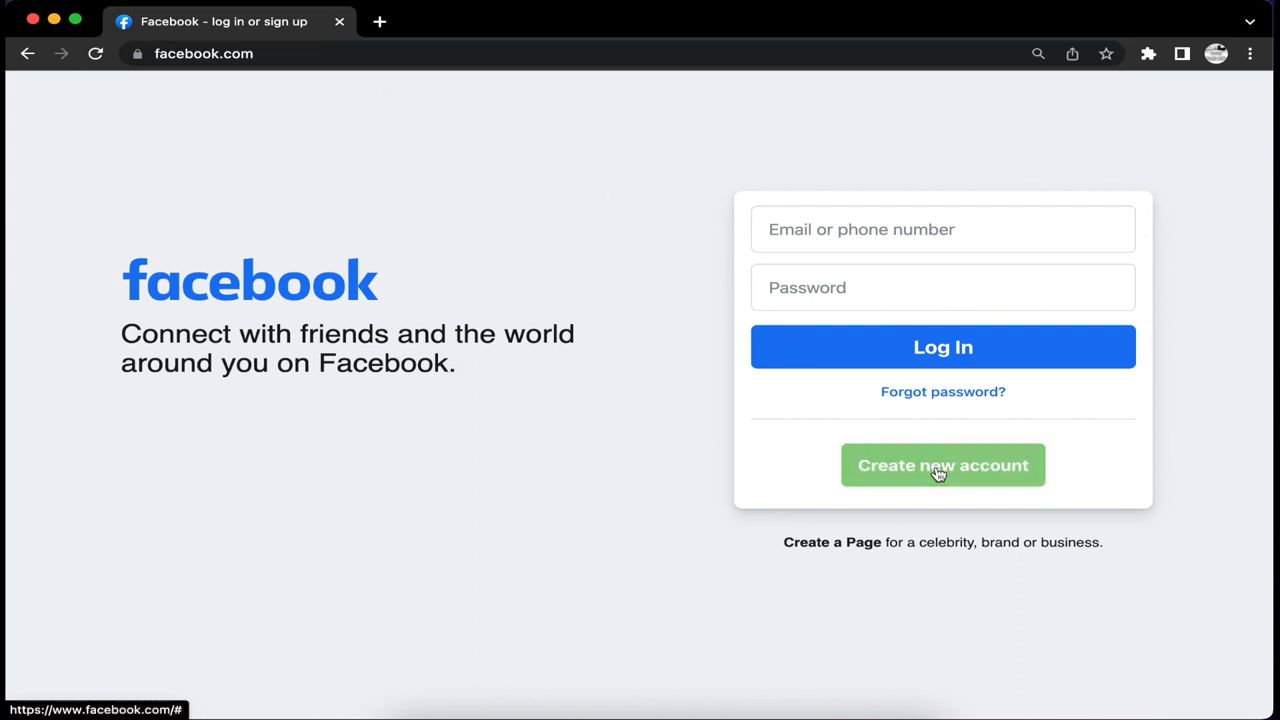
Step: Complete the new-account sign-up form with birth year 2000 and Male gender, then submit it
click(942, 465)
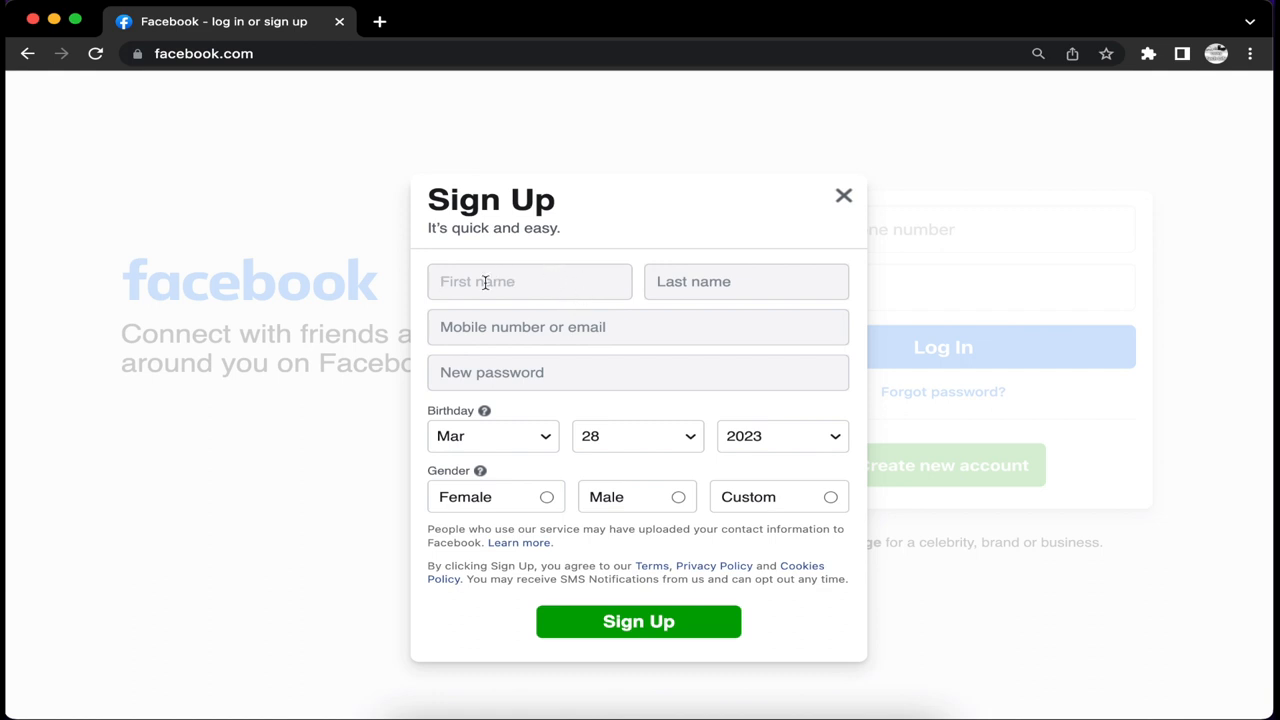
mouse_move(700, 288)
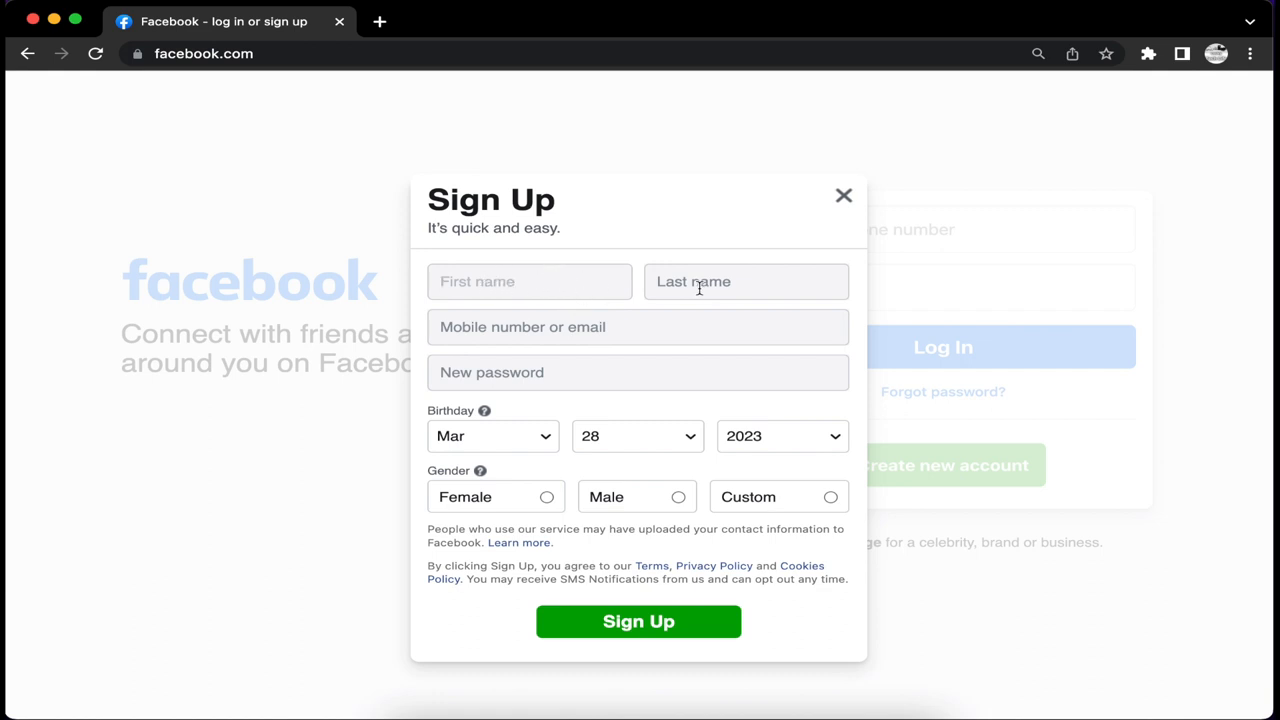
mouse_move(564, 366)
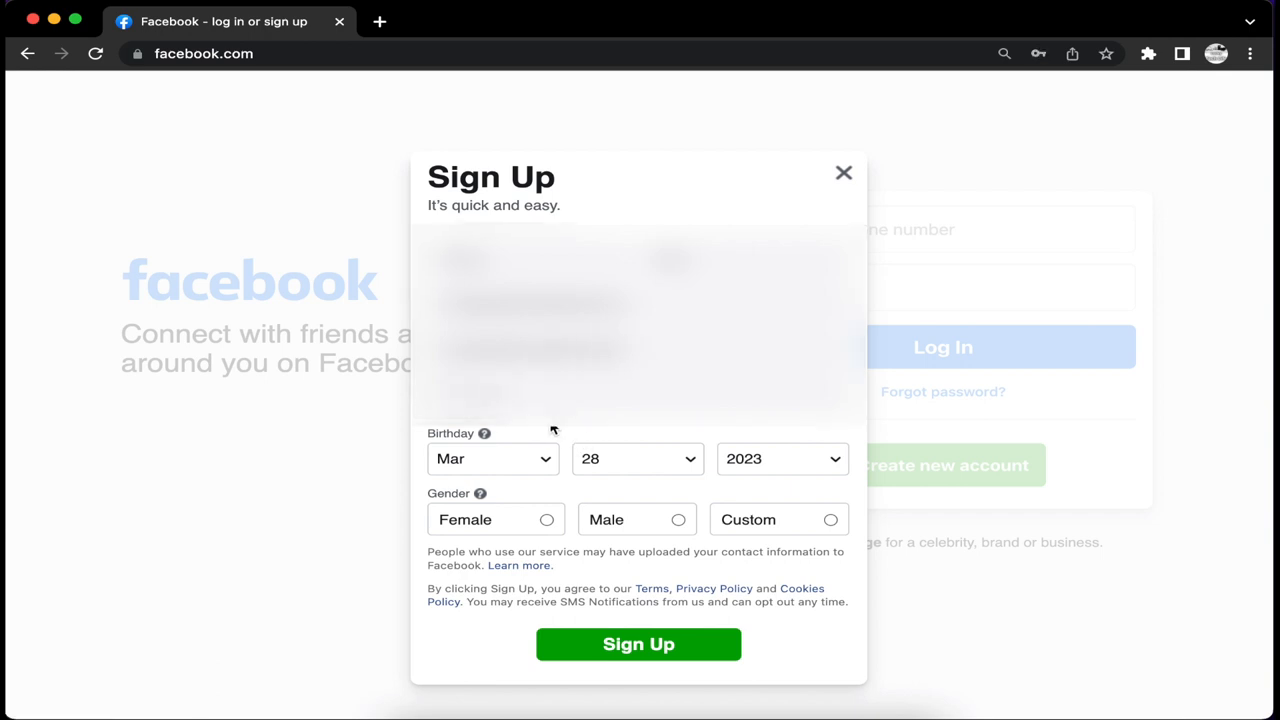
mouse_move(544, 438)
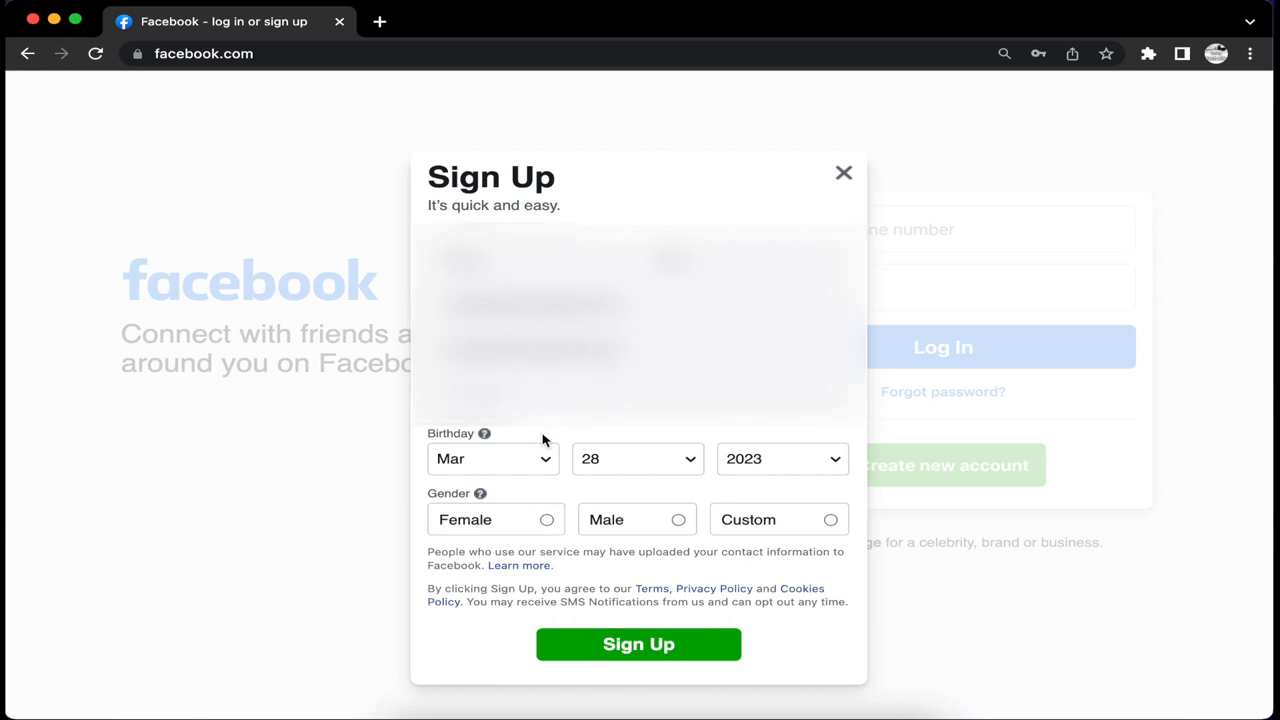
click(782, 459)
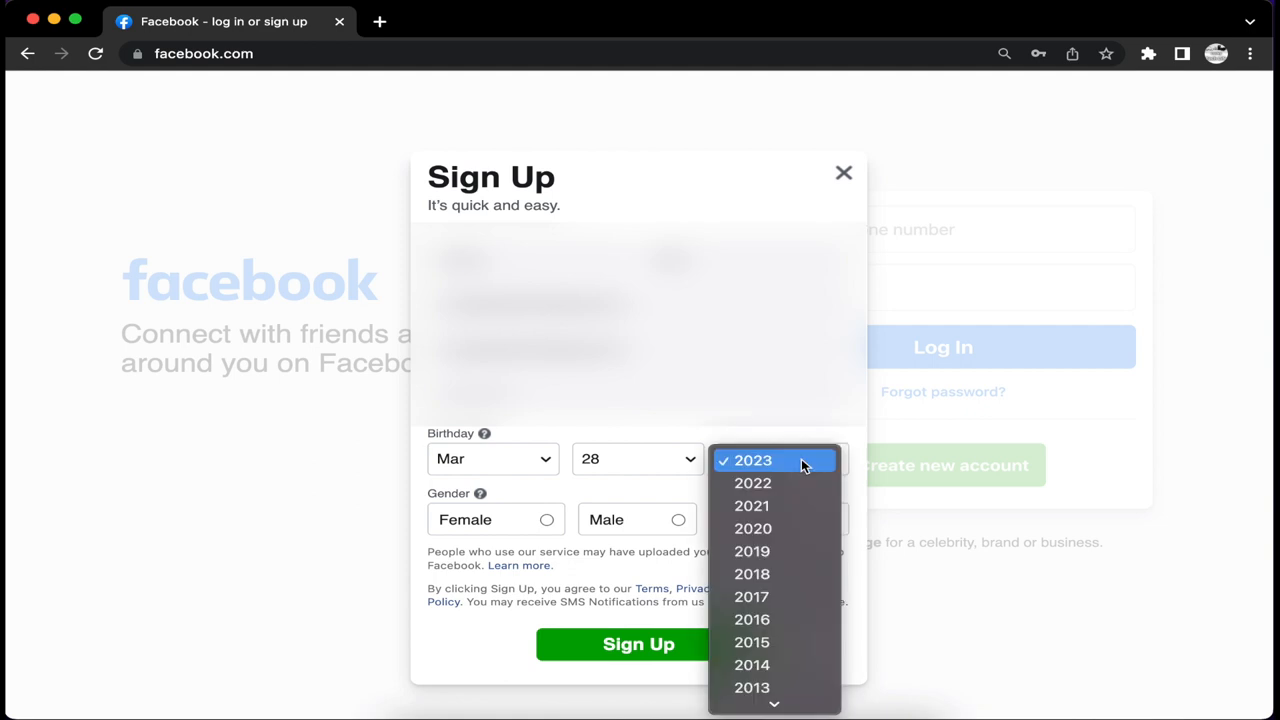
scroll(down, 3)
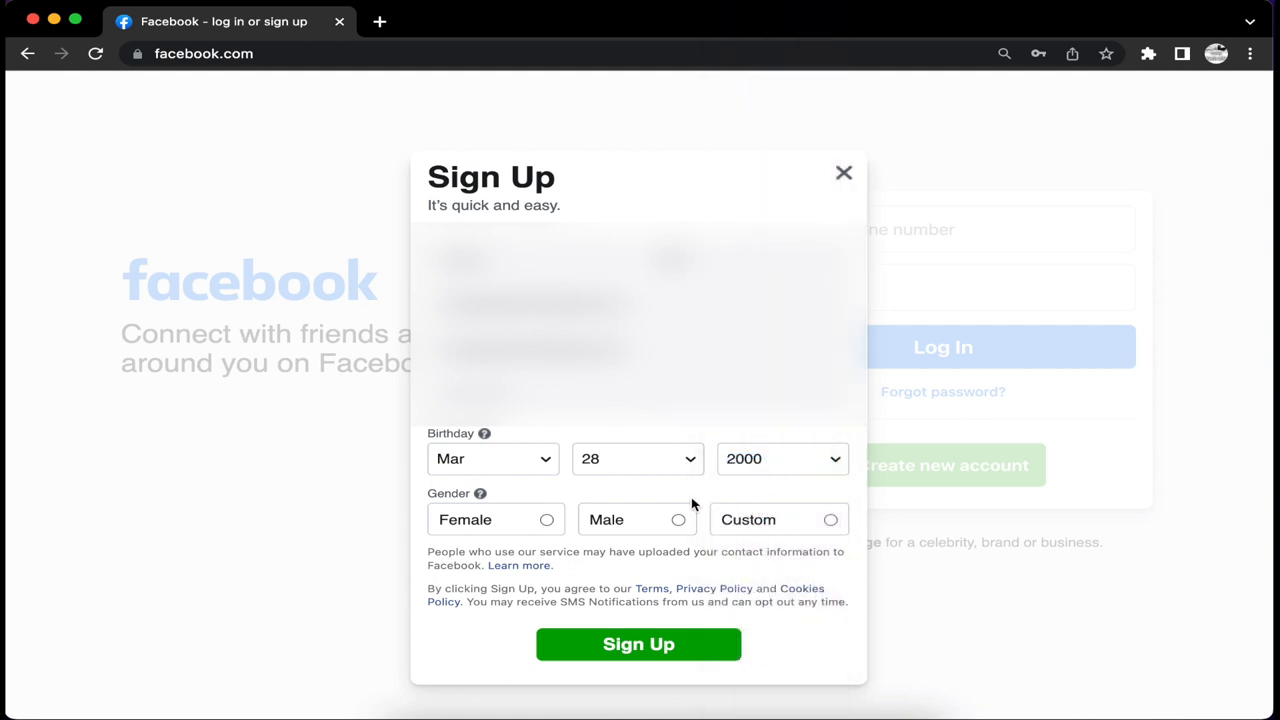
click(676, 520)
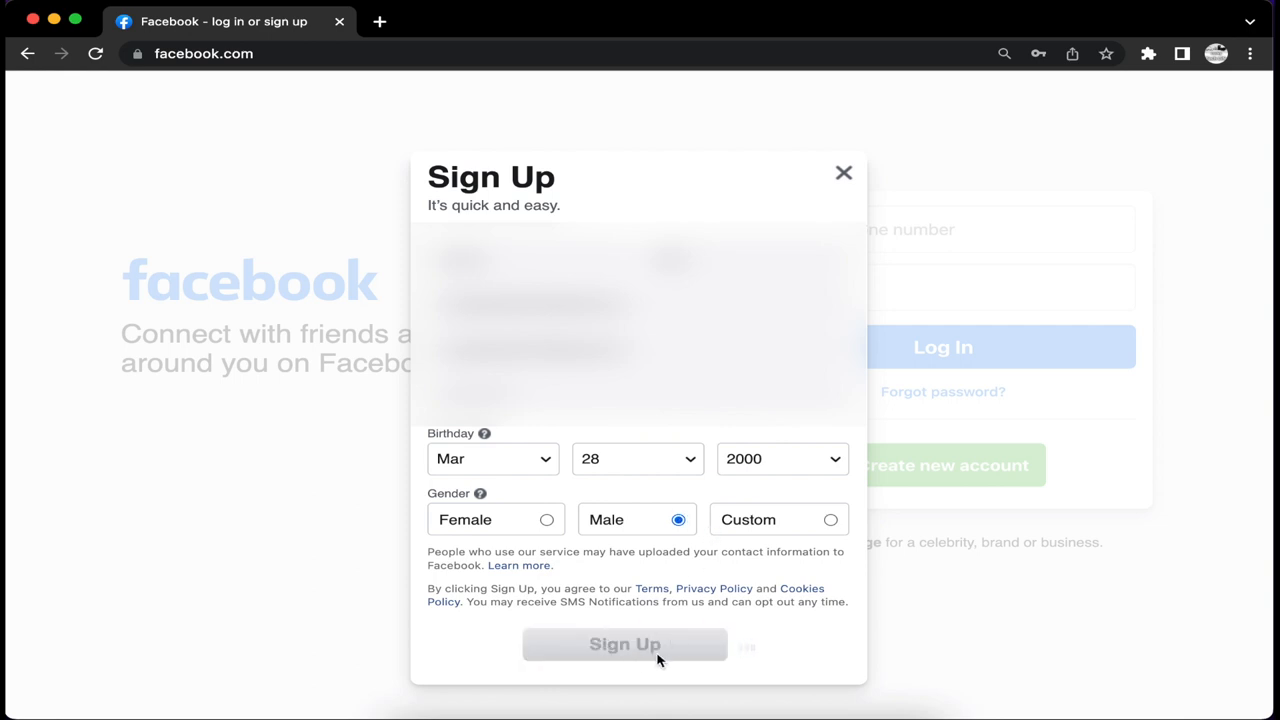
click(626, 644)
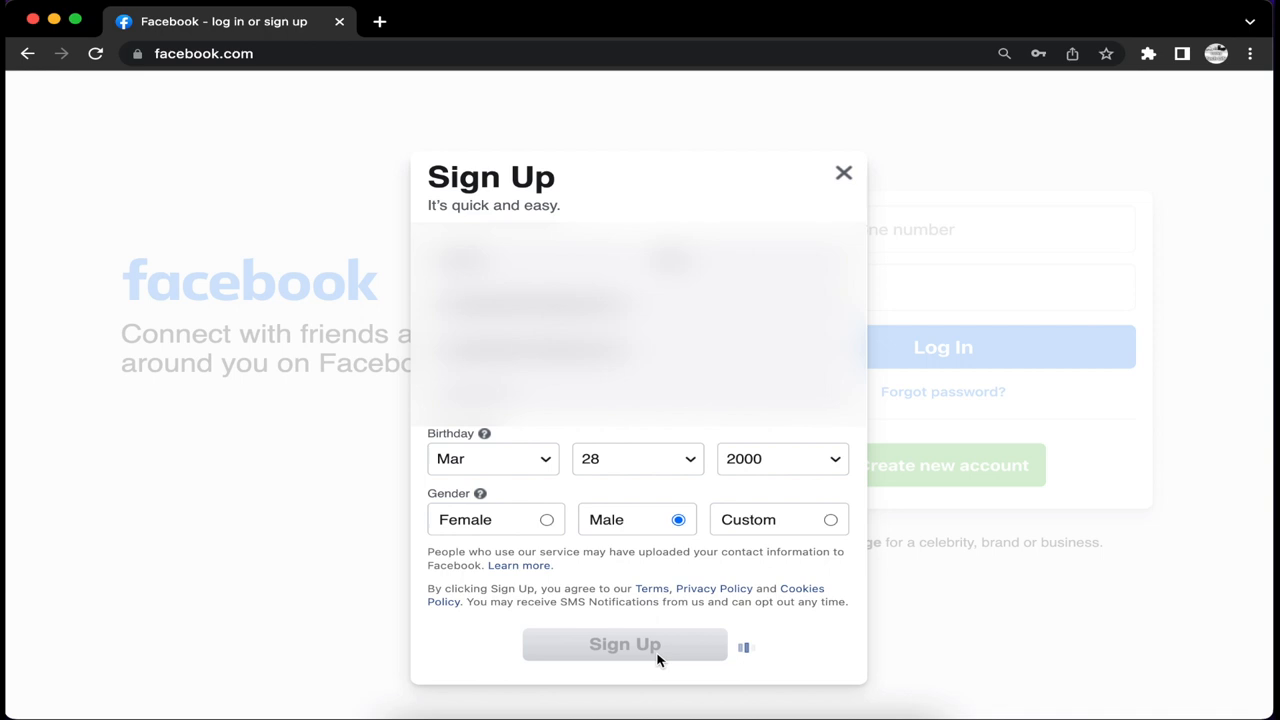
Step: Enter the emailed FB- confirmation code to confirm the account's email address
click(624, 645)
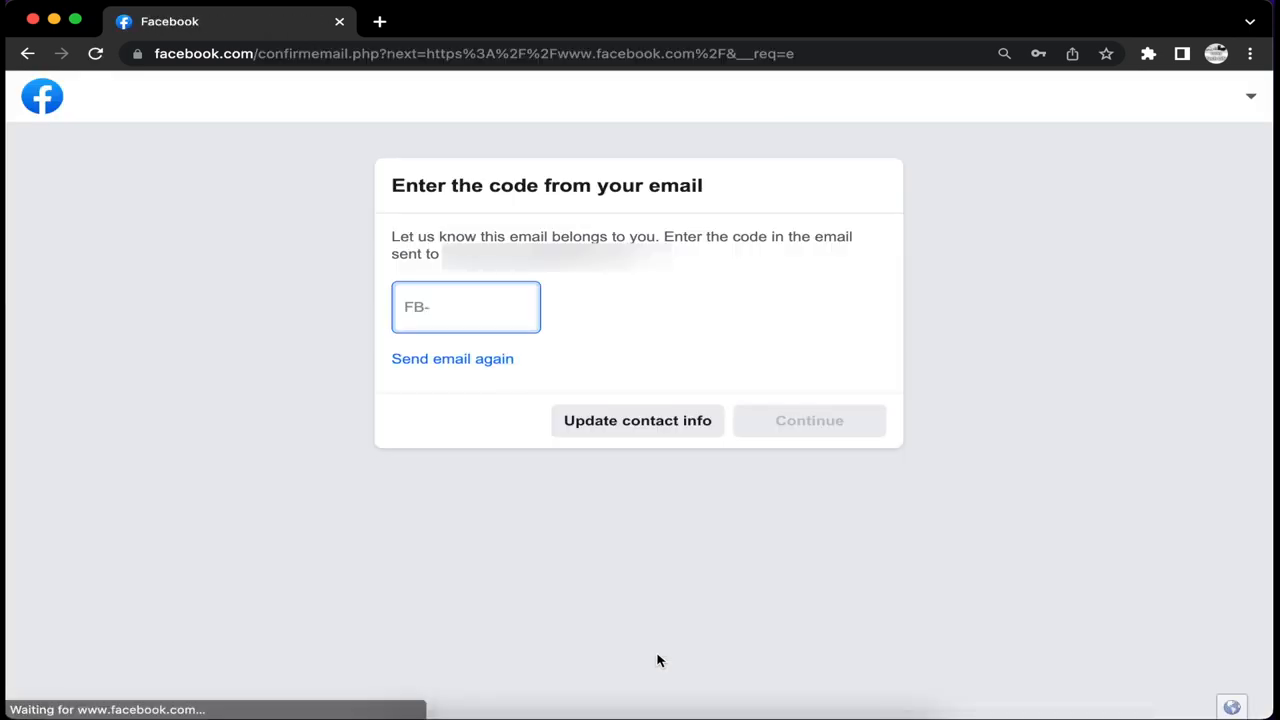
mouse_move(630, 285)
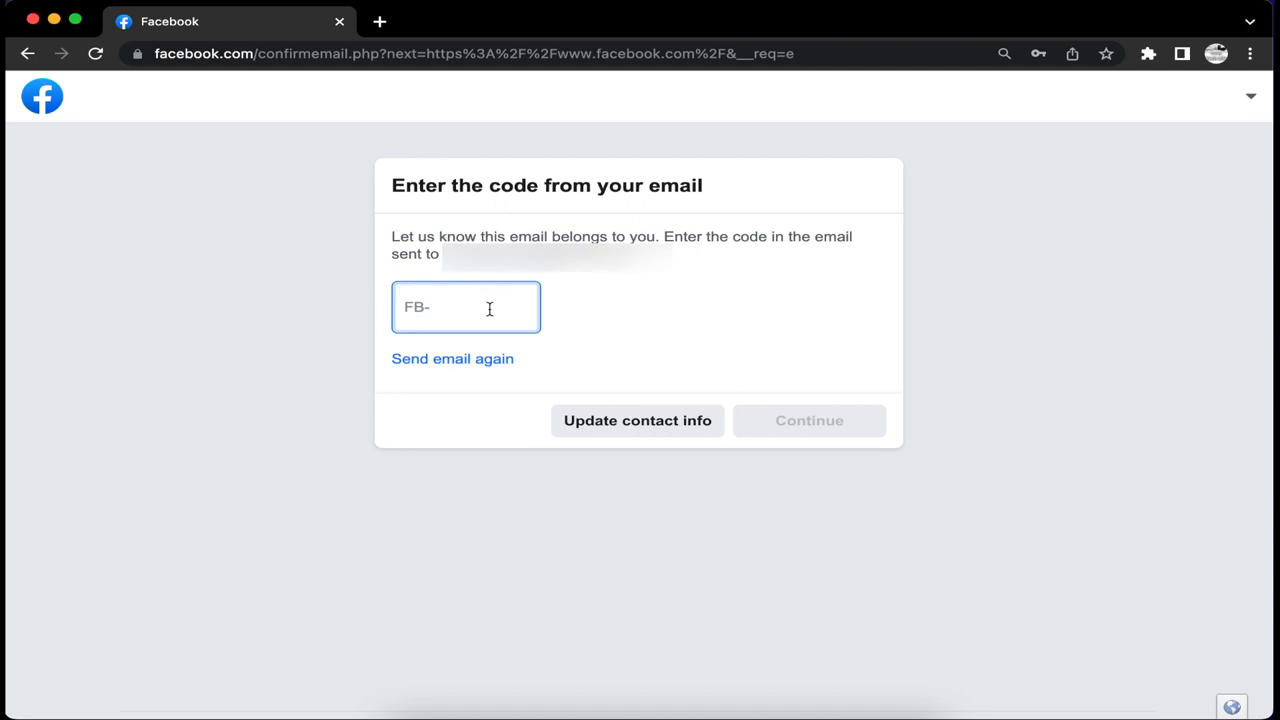
click(809, 420)
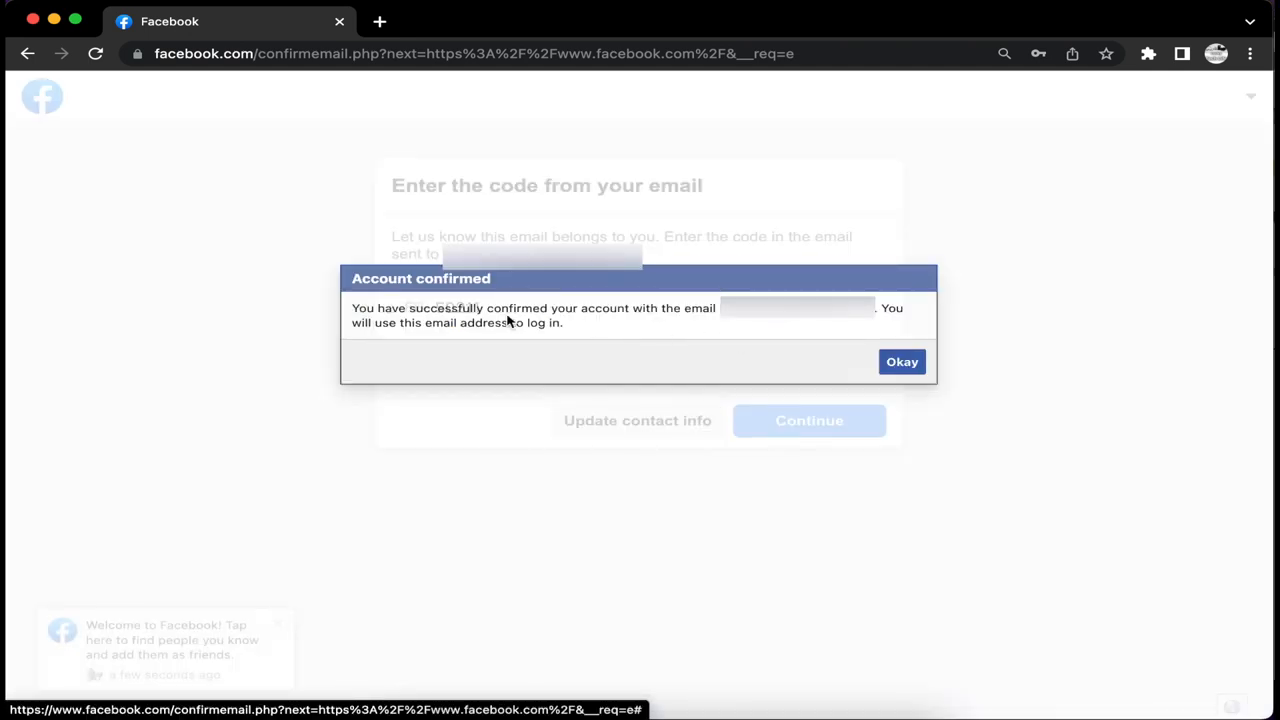
mouse_move(635, 326)
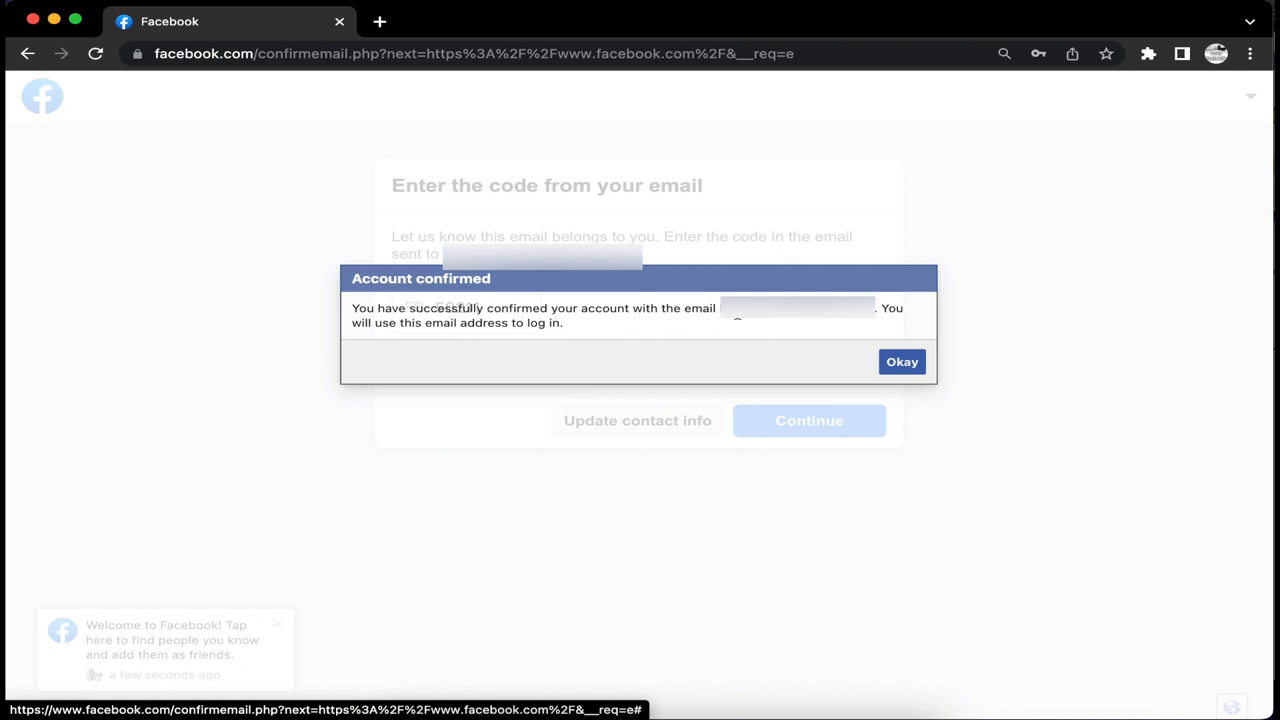
mouse_move(896, 361)
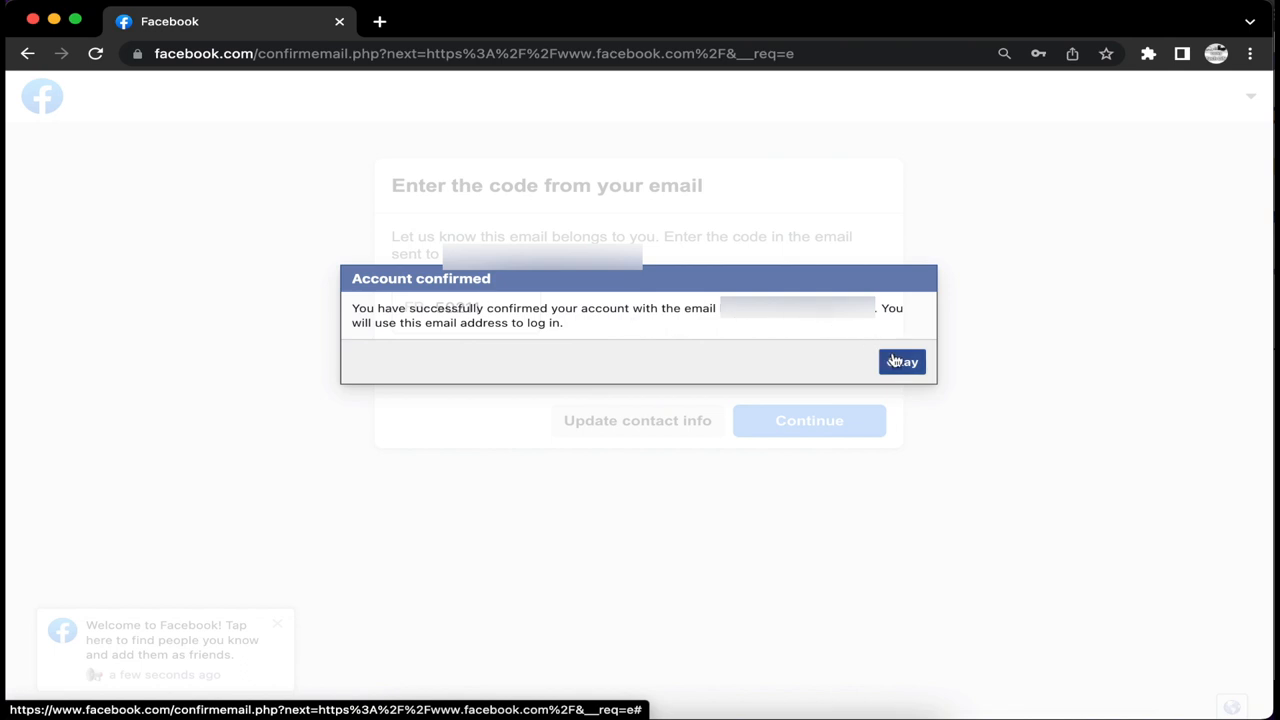
Step: Dismiss the Account confirmed dialog with Okay and continue to the home feed
click(902, 361)
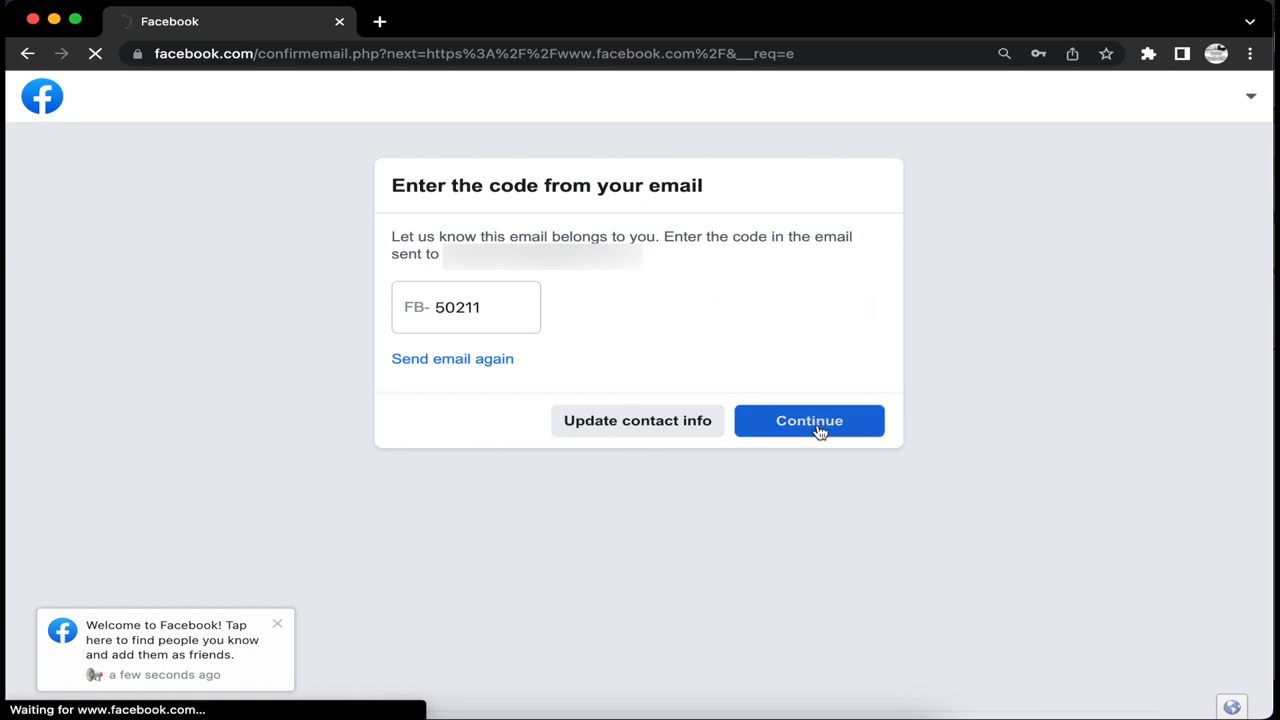
click(809, 420)
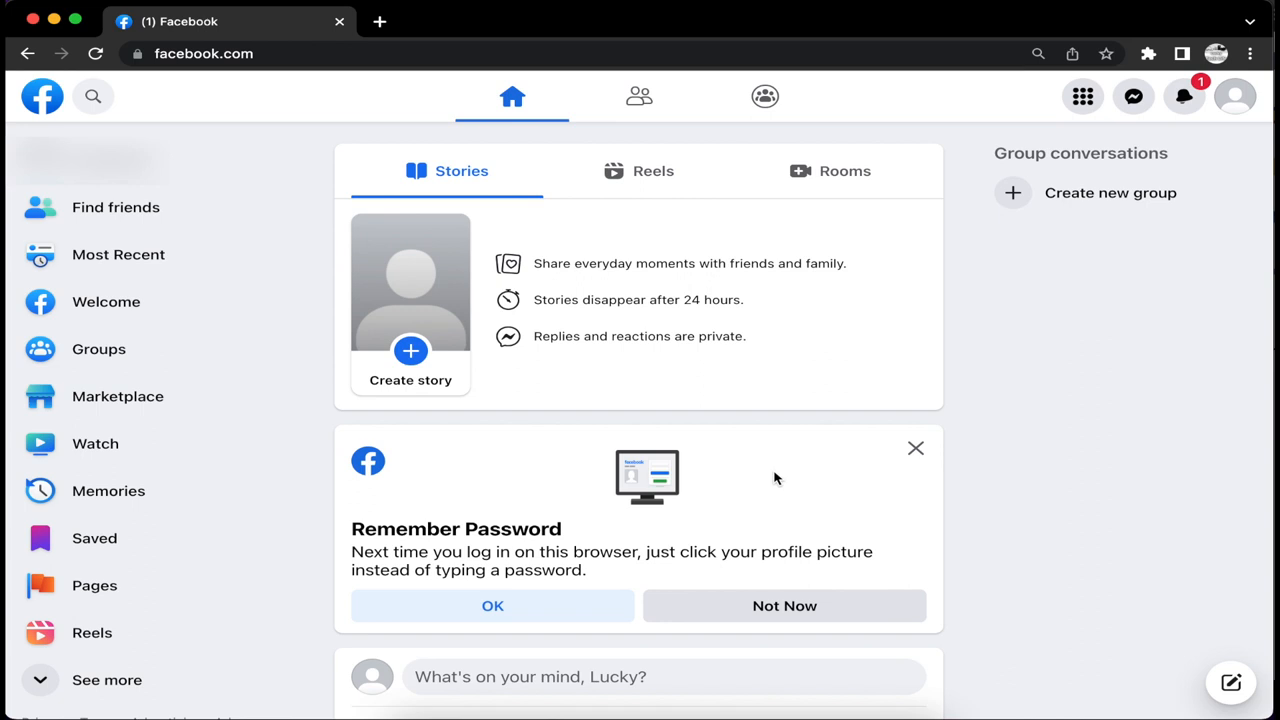
mouse_move(543, 384)
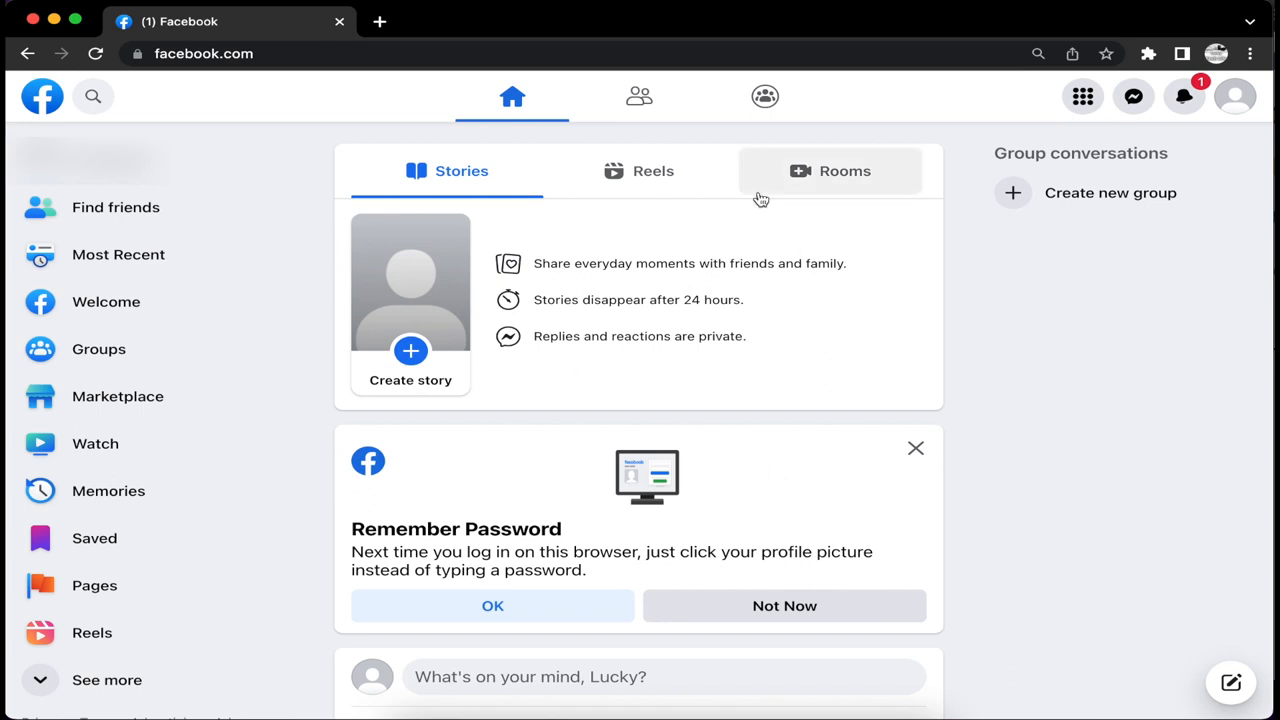
scroll(down, 3)
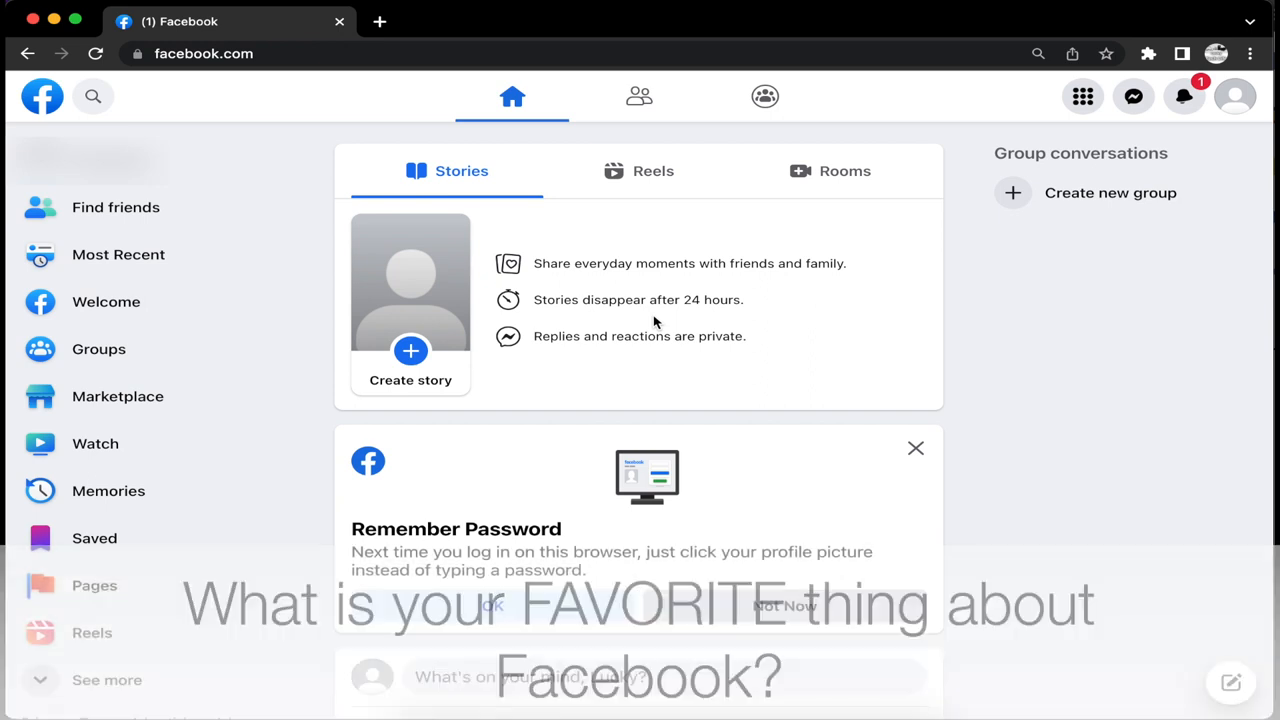
scroll(down, 3)
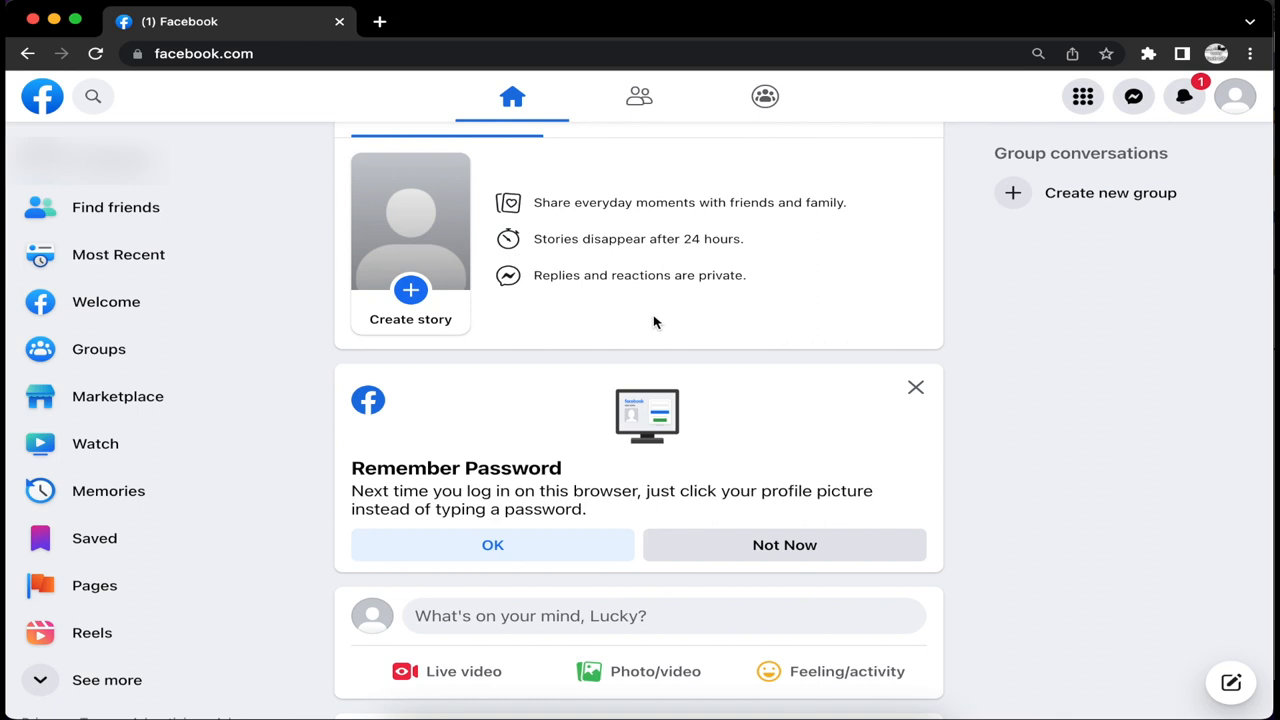